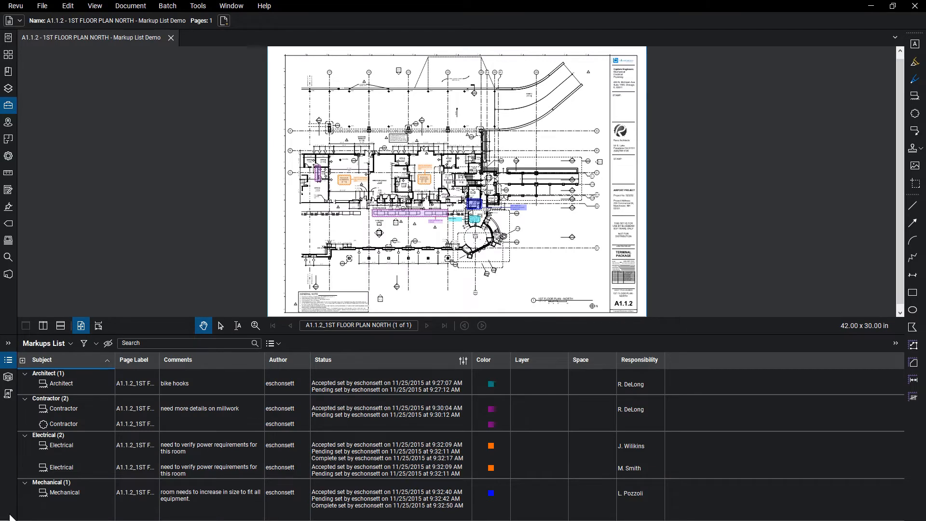
Show the Markups List summary export types from the Summary button
{"action": "left_click", "coordinate": [270, 343]}
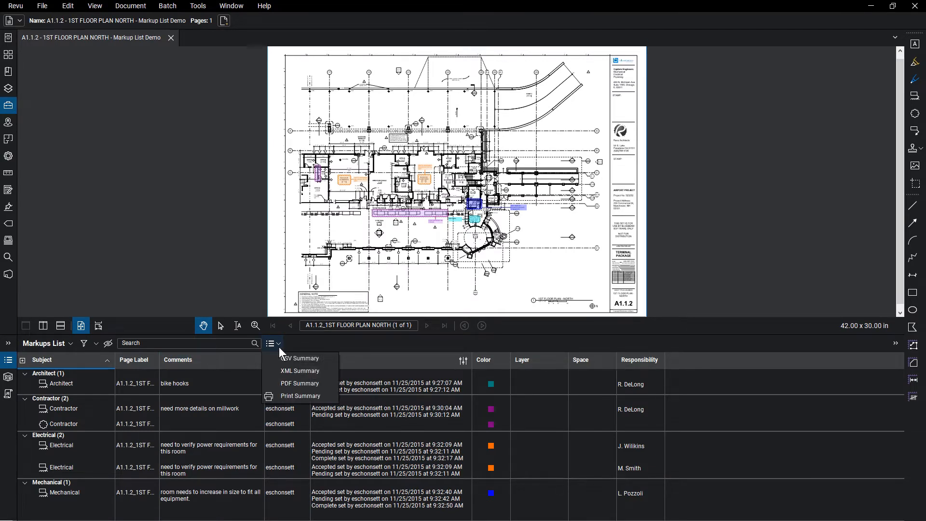
{"action": "mouse_move", "coordinate": [299, 357]}
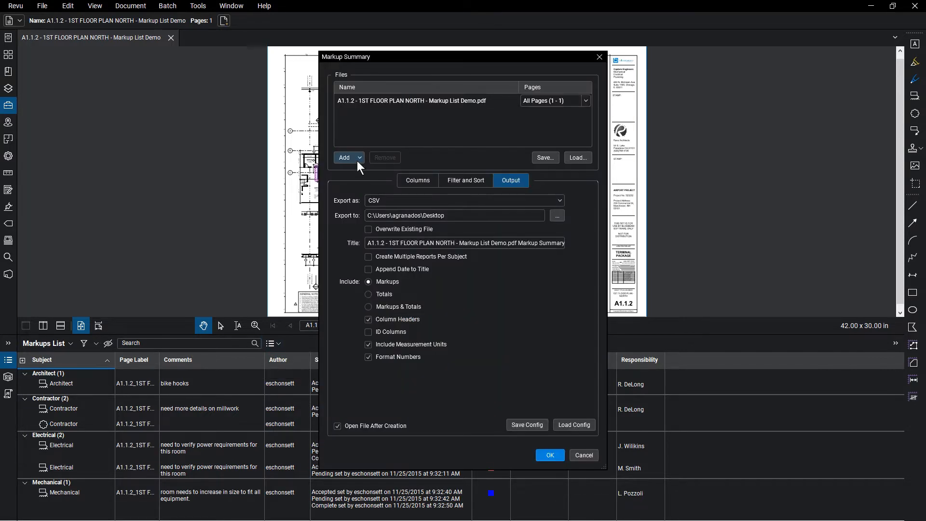
{"action": "left_click", "coordinate": [359, 157]}
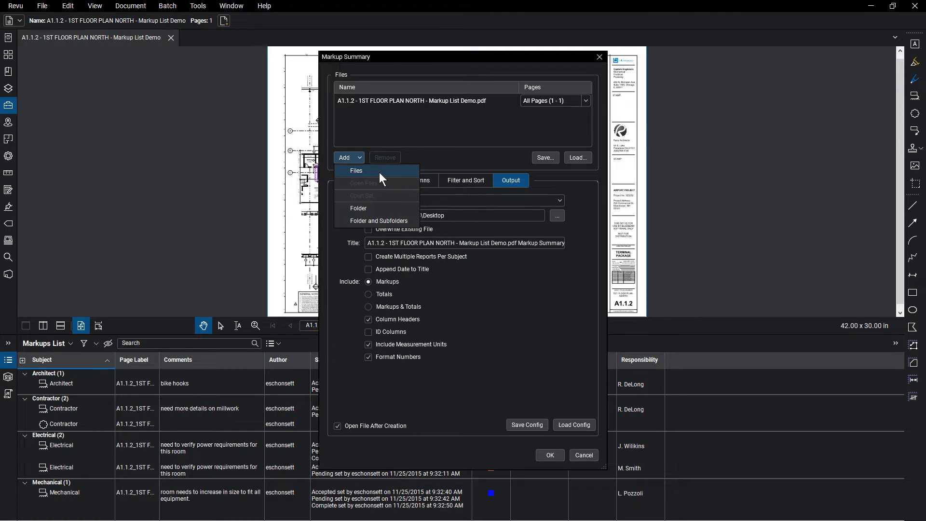
{"action": "mouse_move", "coordinate": [357, 168]}
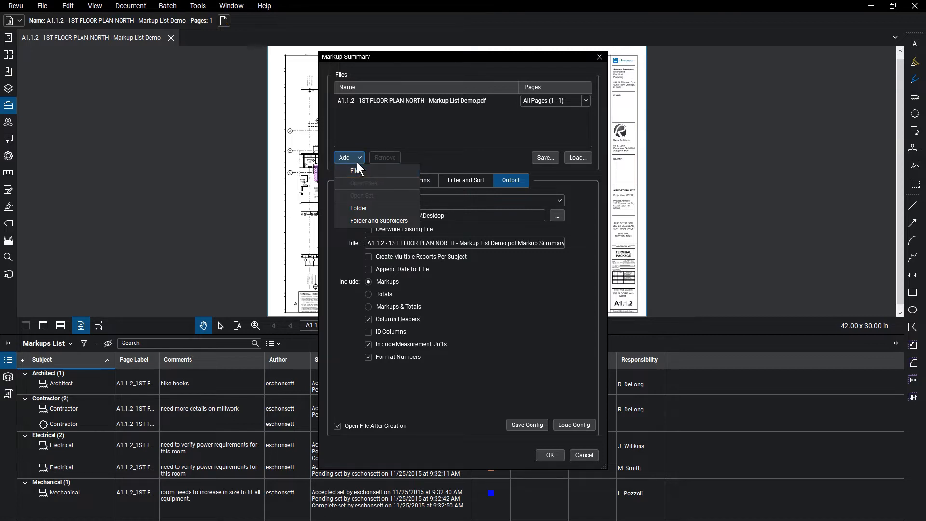
{"action": "left_click", "coordinate": [584, 100]}
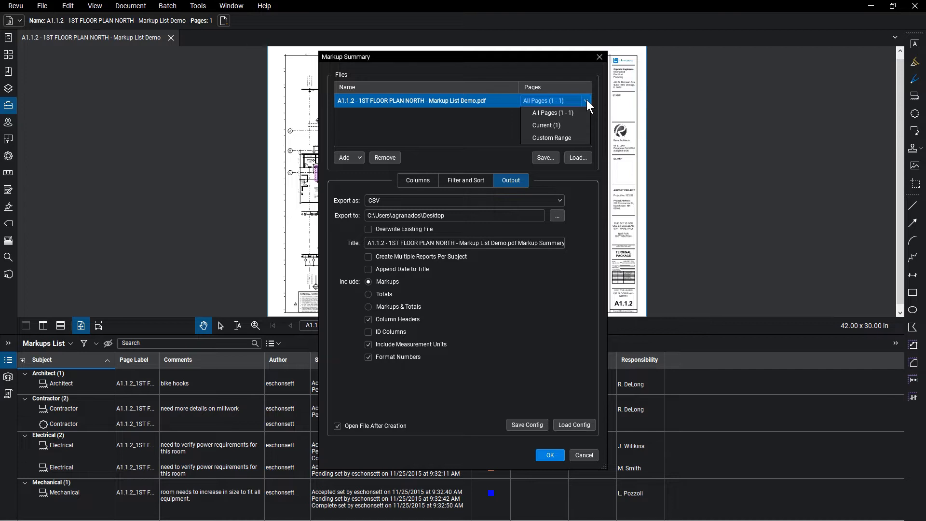
{"action": "left_click", "coordinate": [550, 113]}
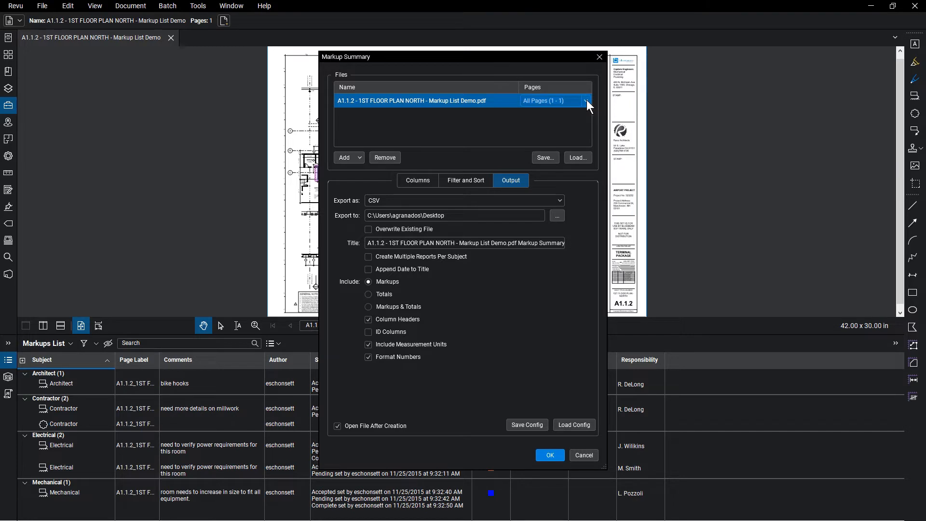
Export as PDF, appended and hyperlinked to the current PDF, with the date appended to the title
{"action": "left_click", "coordinate": [463, 200]}
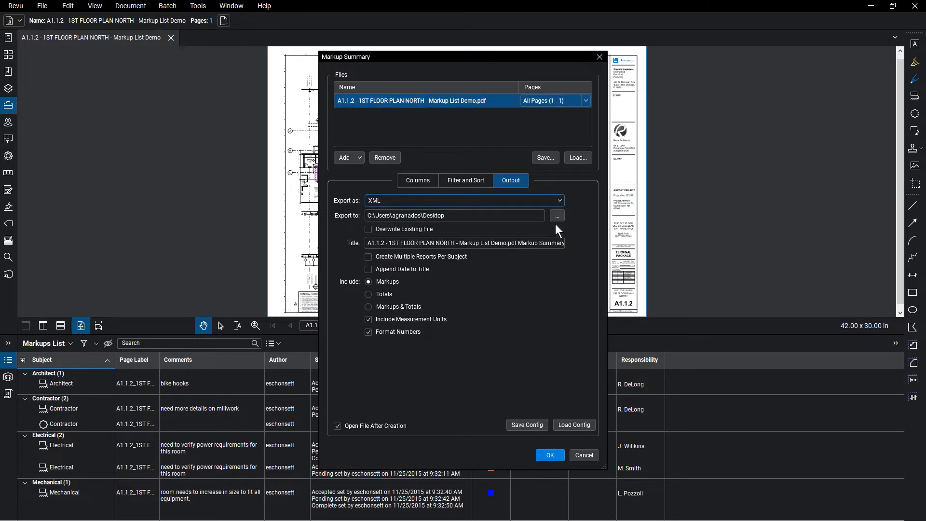
{"action": "left_click", "coordinate": [463, 200]}
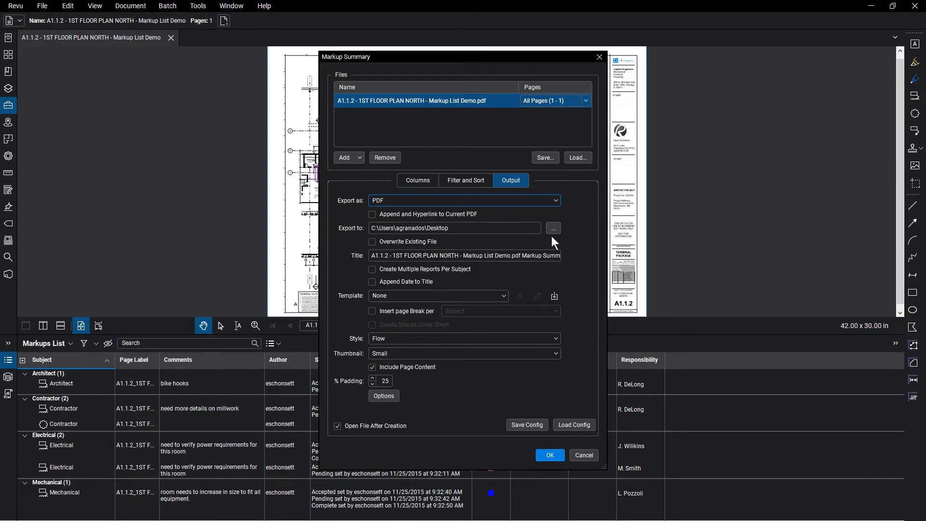
{"action": "mouse_move", "coordinate": [554, 296]}
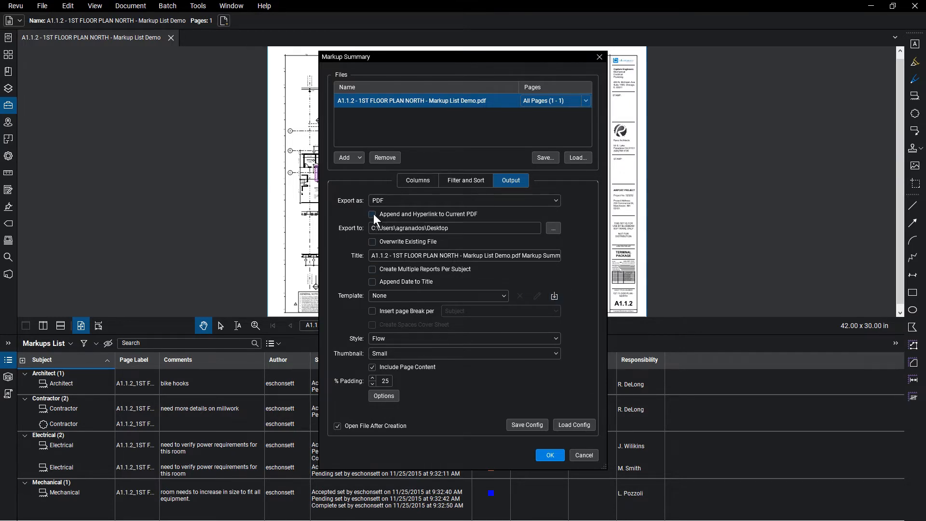
{"action": "left_click", "coordinate": [372, 214]}
{"action": "type", "text": "Markup Summary Report"}
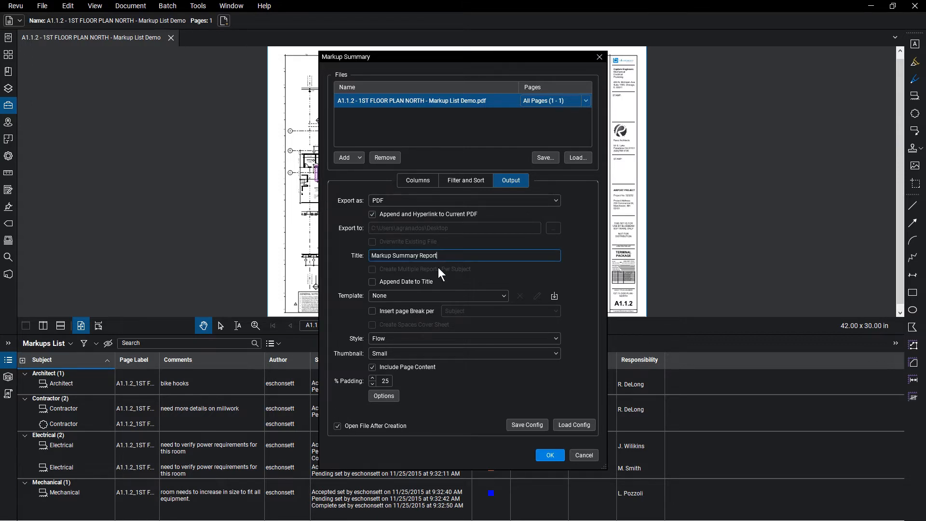
{"action": "left_click", "coordinate": [372, 282]}
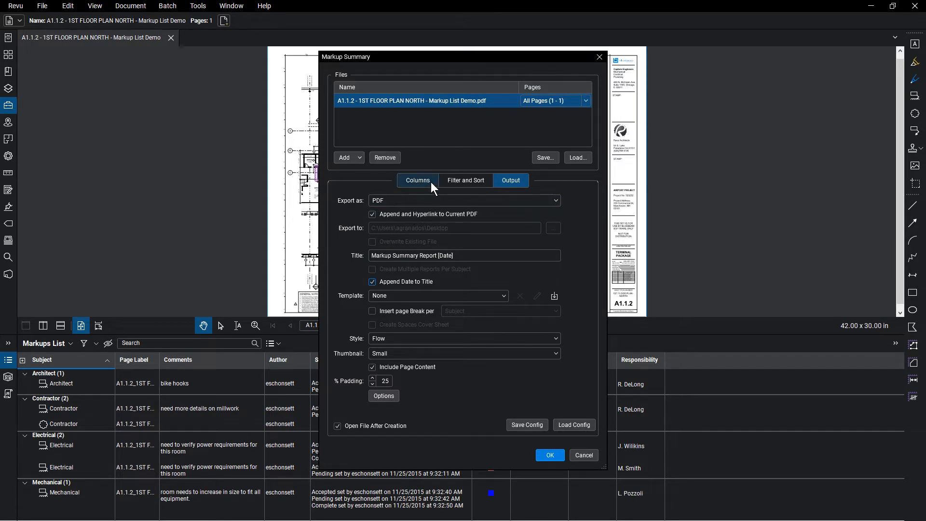
Add the Date column to the summary's column list
{"action": "left_click", "coordinate": [417, 181]}
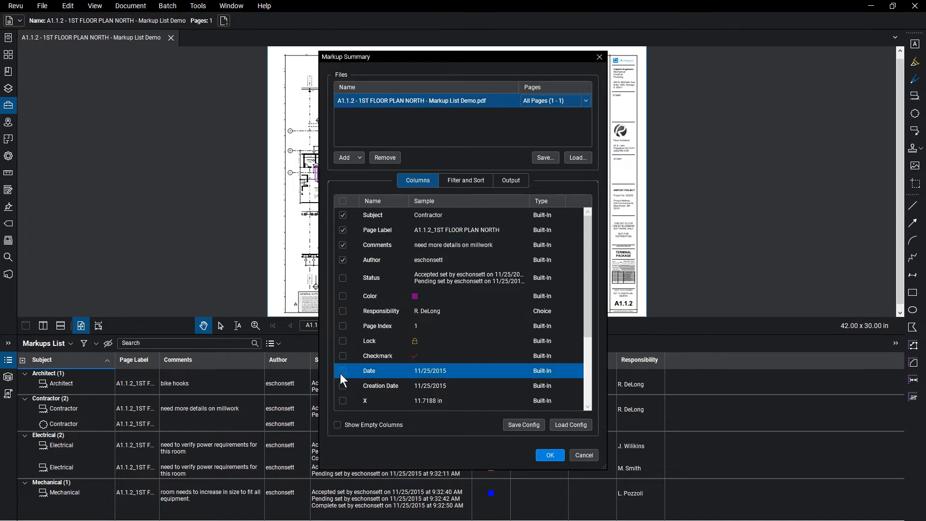
{"action": "left_click", "coordinate": [342, 370]}
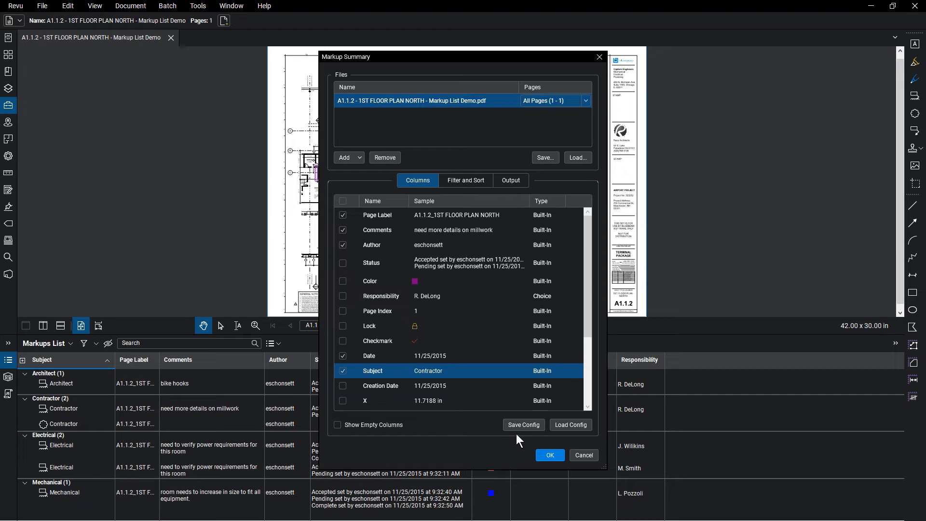
Filter out Electrical subjects and sort by Subject then Author
{"action": "left_click", "coordinate": [465, 180]}
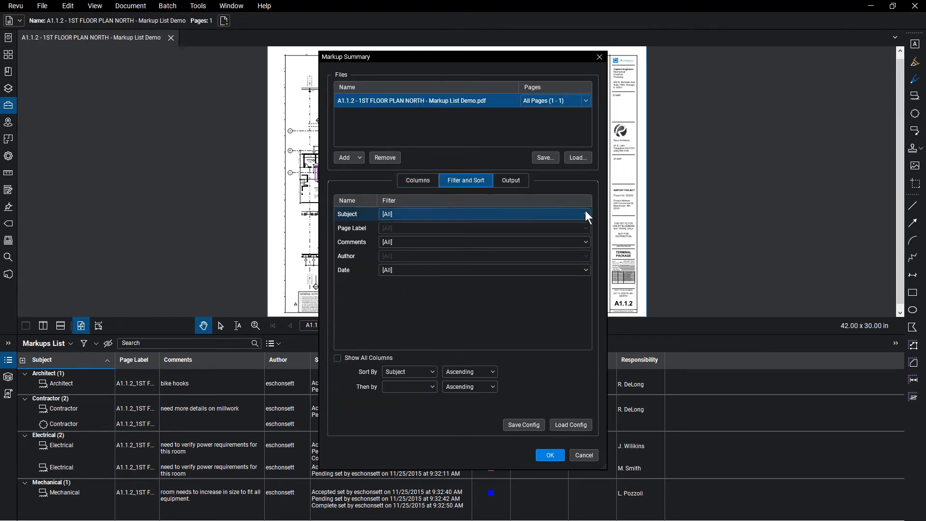
{"action": "left_click", "coordinate": [585, 214]}
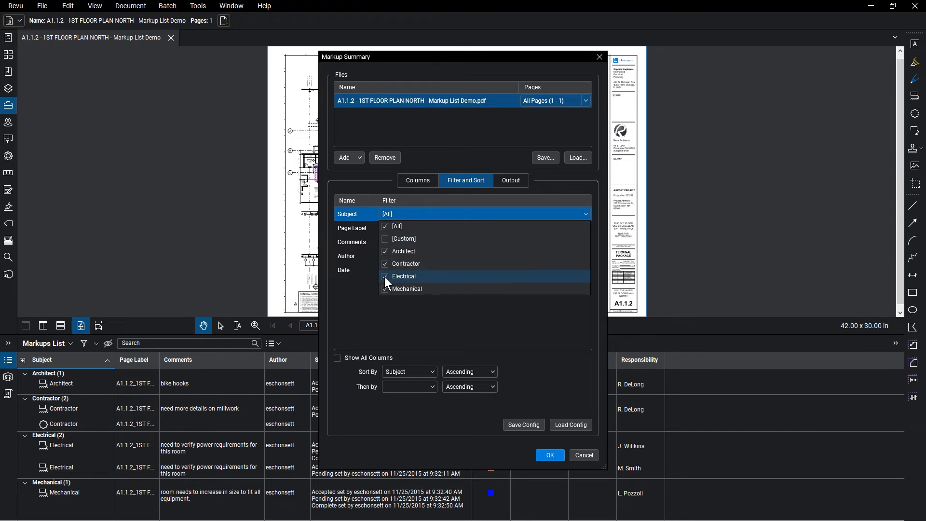
{"action": "left_click", "coordinate": [385, 277]}
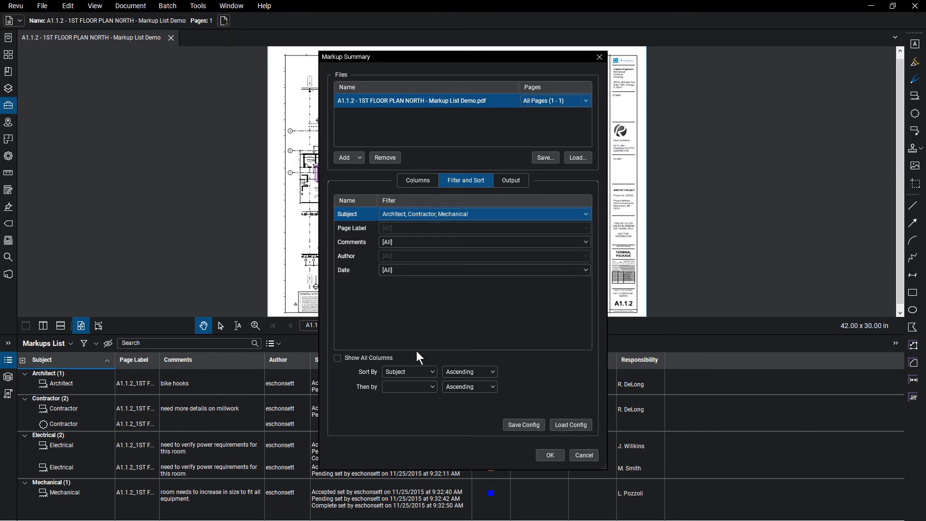
{"action": "left_click", "coordinate": [409, 372]}
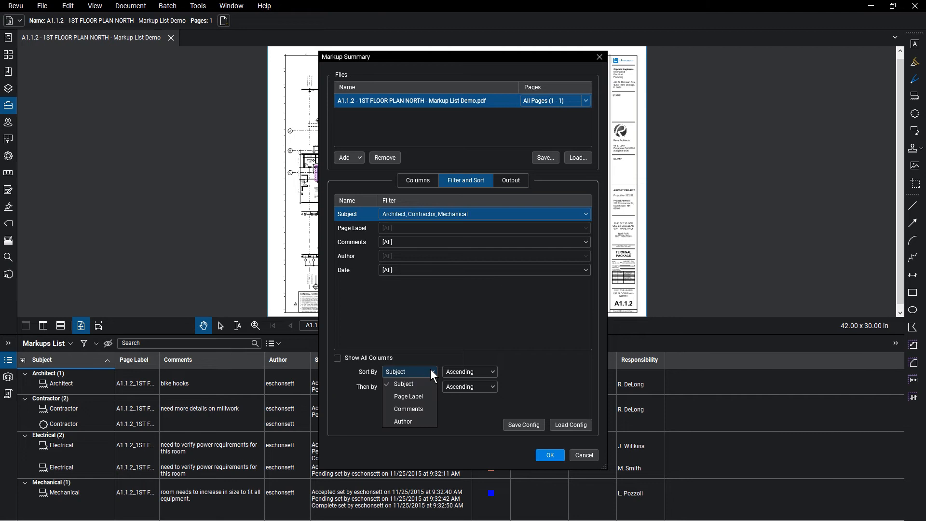
{"action": "left_click", "coordinate": [409, 385]}
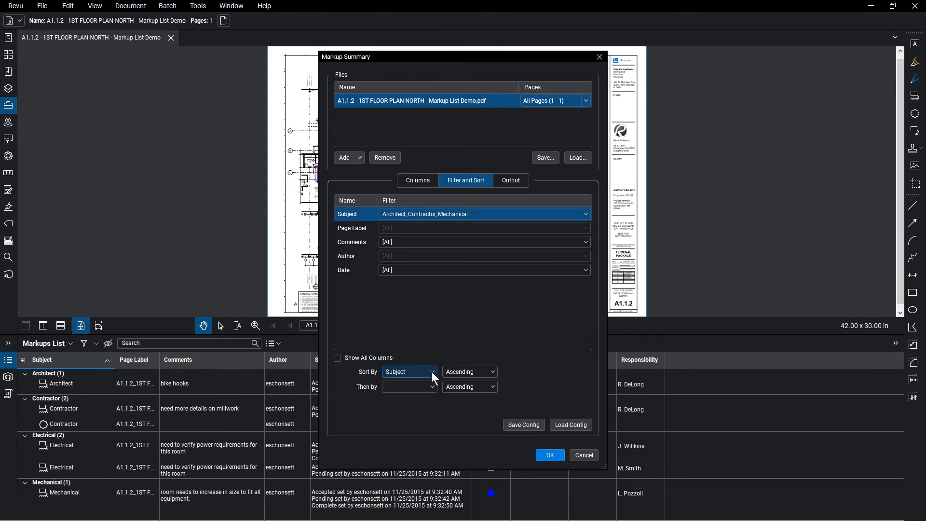
{"action": "left_click", "coordinate": [431, 385]}
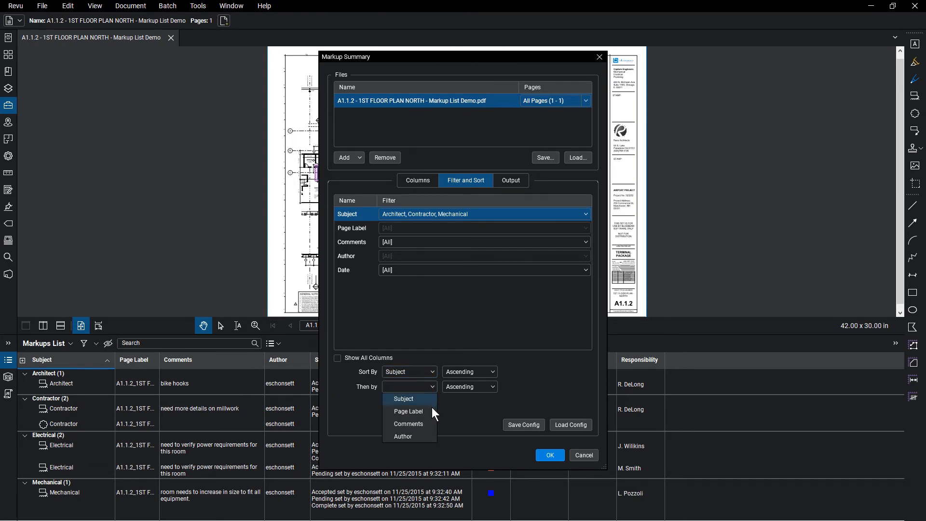
{"action": "left_click", "coordinate": [402, 436]}
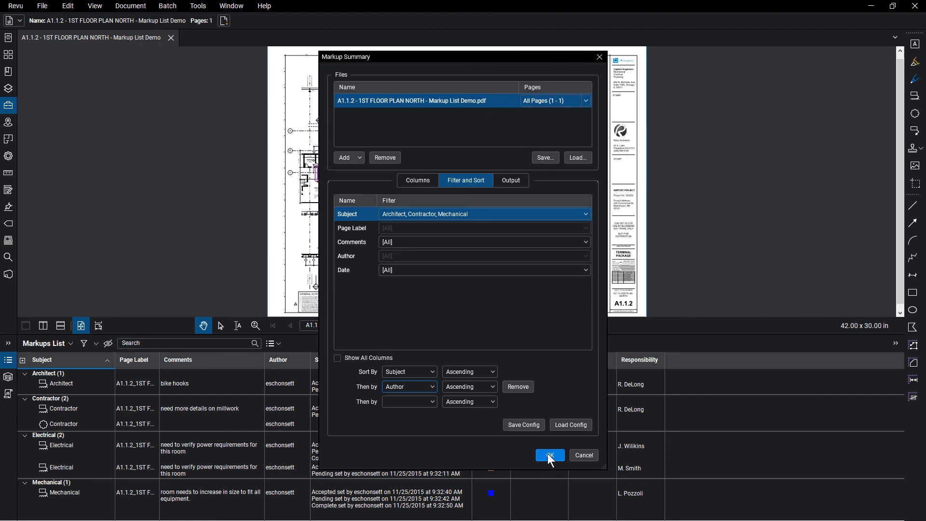
Confirm the dialog to append the Markup Summary Report as page 2
{"action": "left_click", "coordinate": [548, 454]}
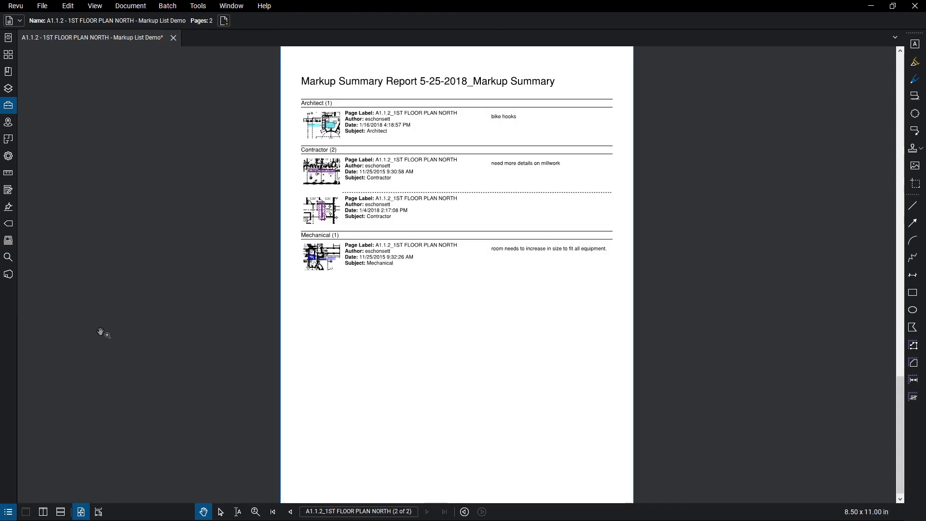
{"action": "mouse_move", "coordinate": [132, 318]}
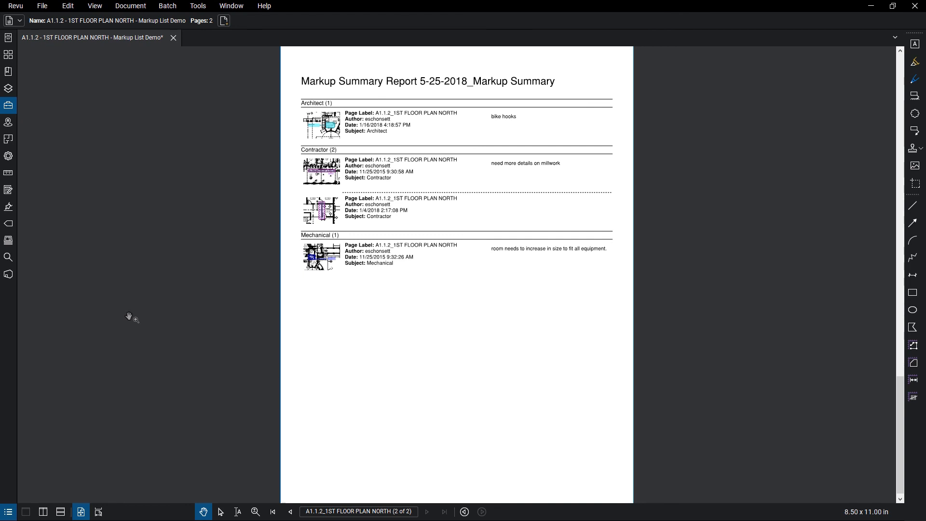